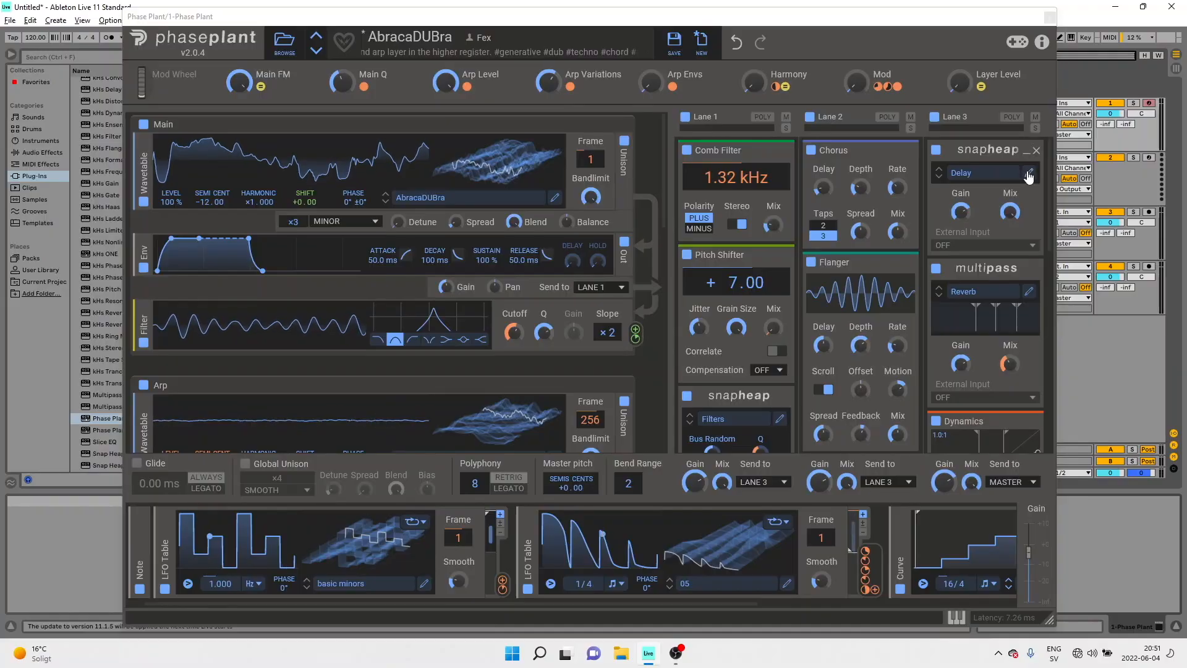
# Step: Open the lane 3 Multipass reverb in its own window and dismiss the modulator type list
pyautogui.click(1029, 174)
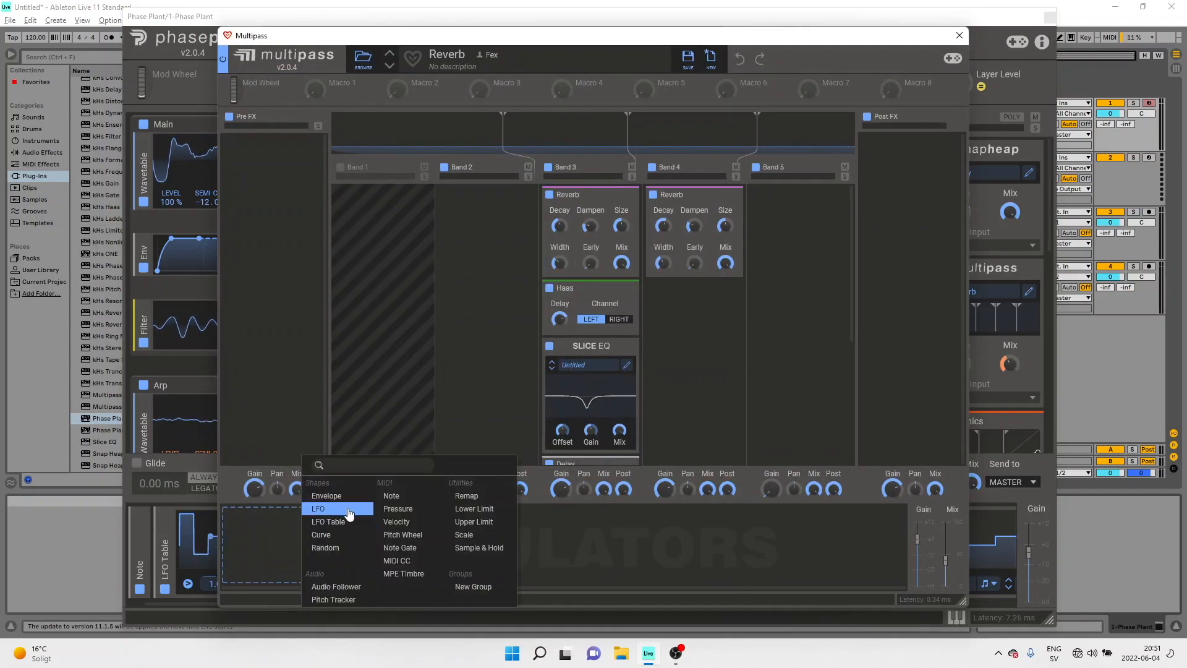
pyautogui.click(317, 523)
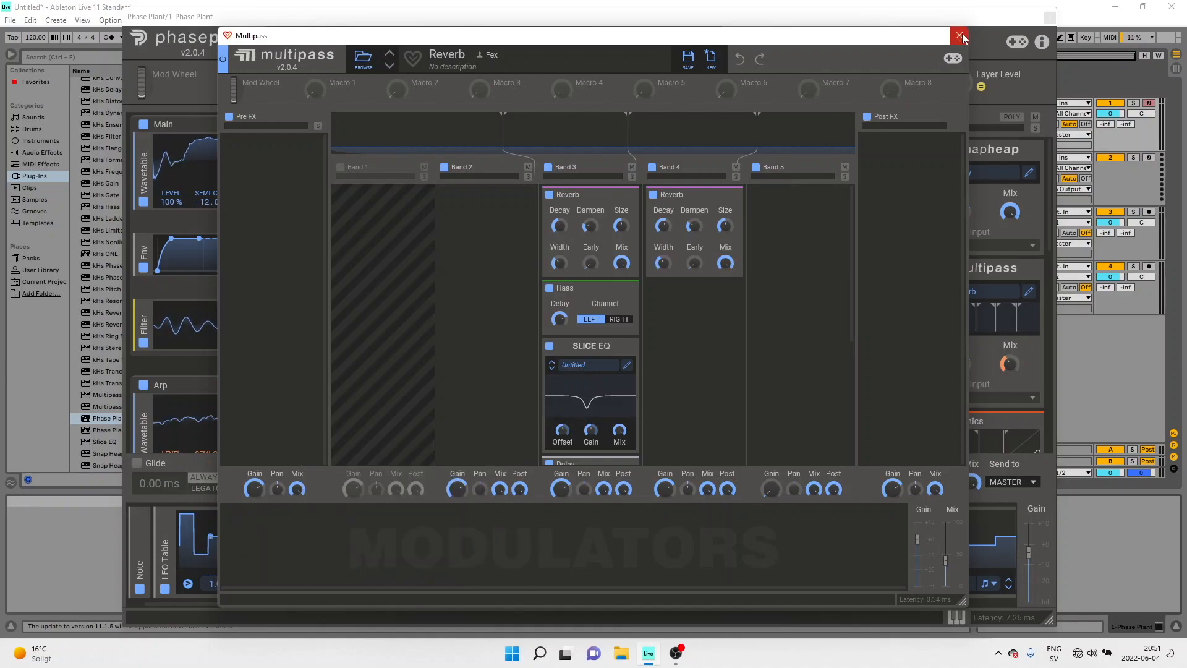
# Step: Close the Multipass window and open the Curve modulator's Simple preset shapes
pyautogui.click(960, 35)
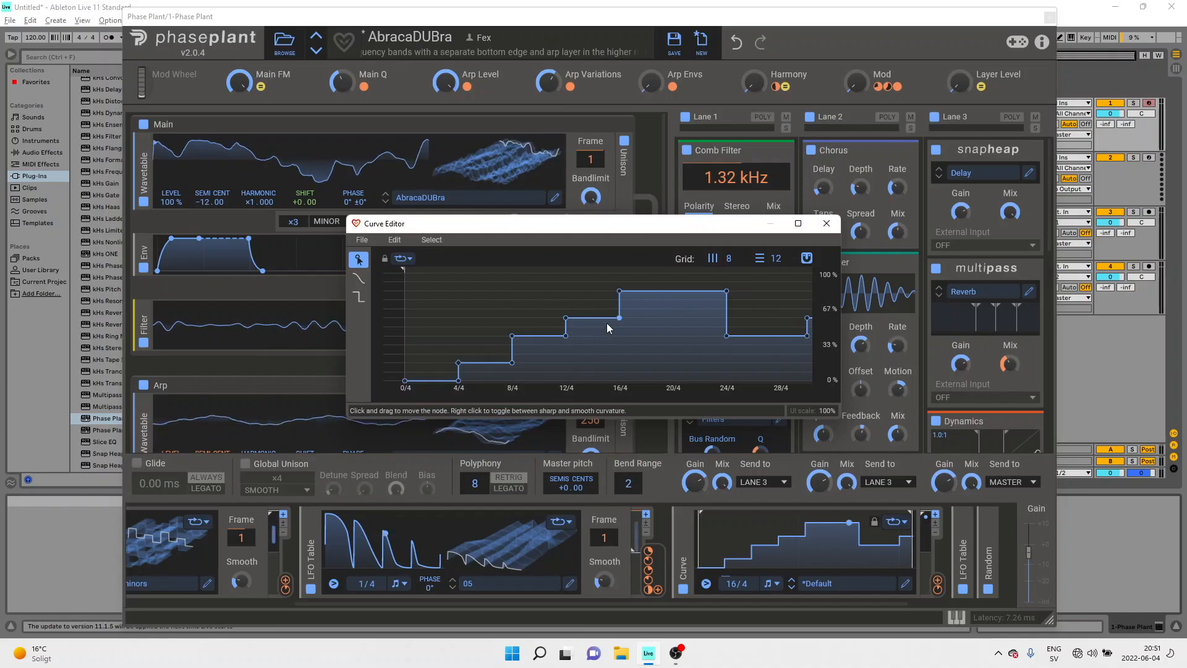
pyautogui.click(826, 224)
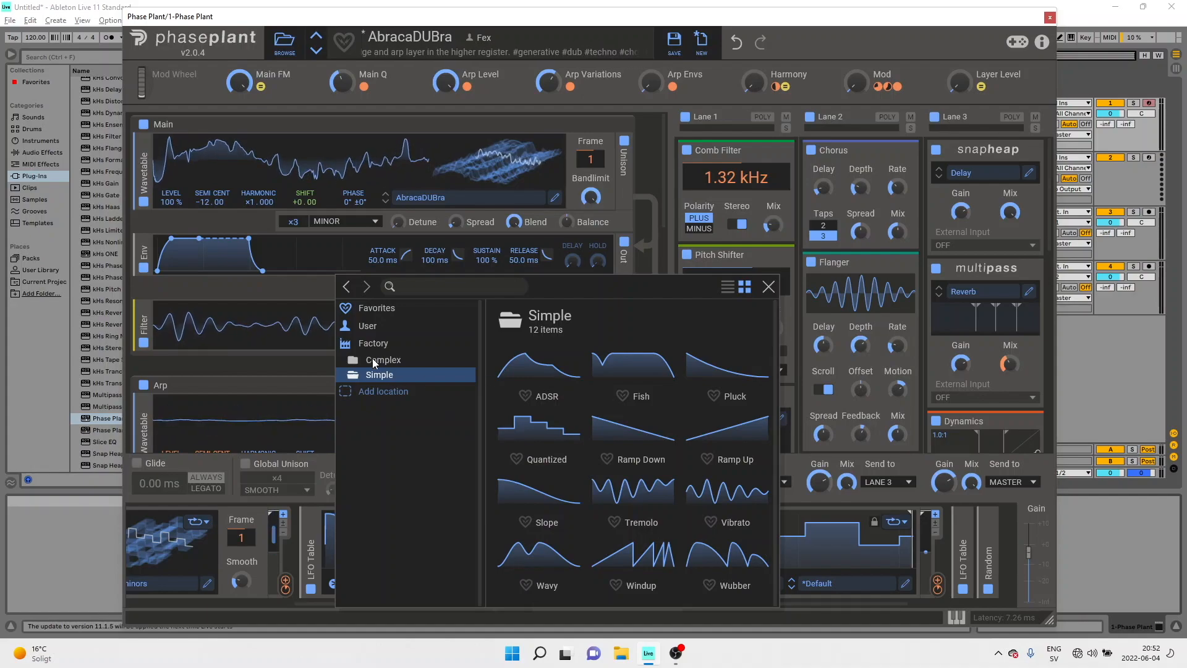
pyautogui.click(383, 360)
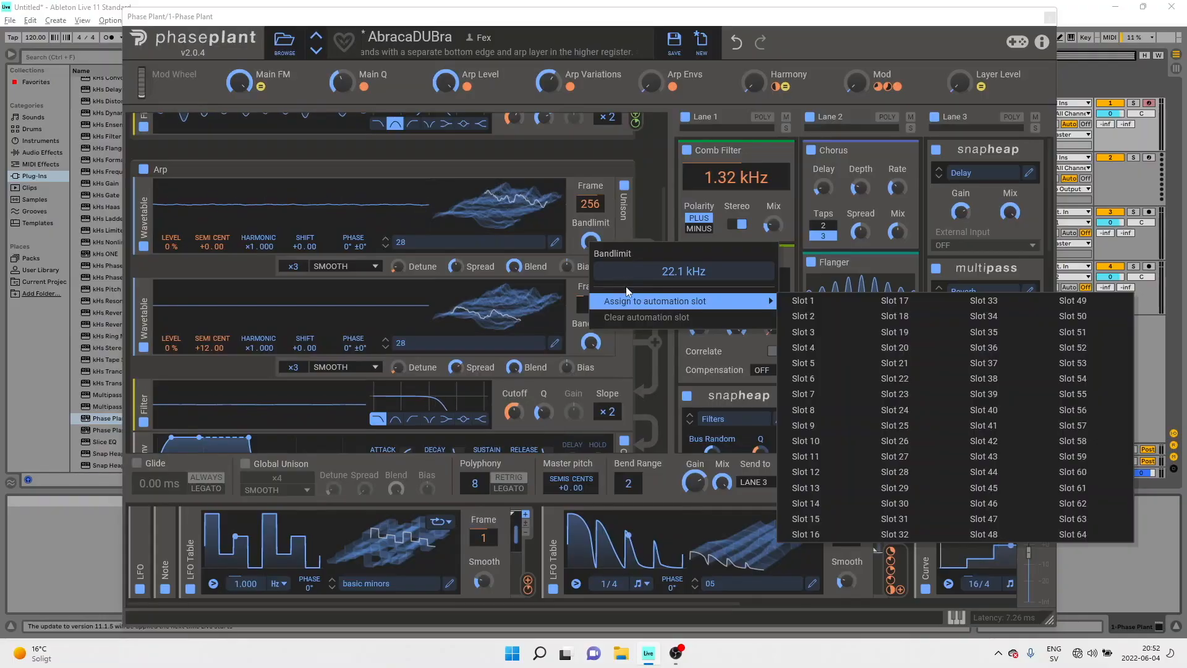
pyautogui.moveTo(669, 301)
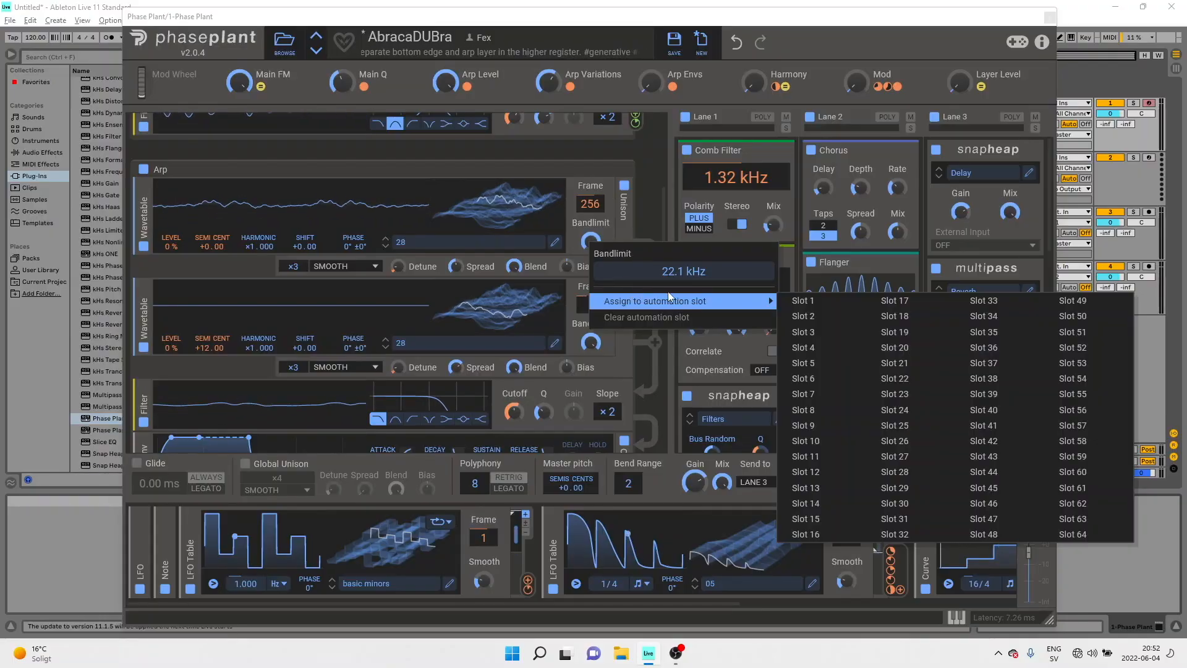